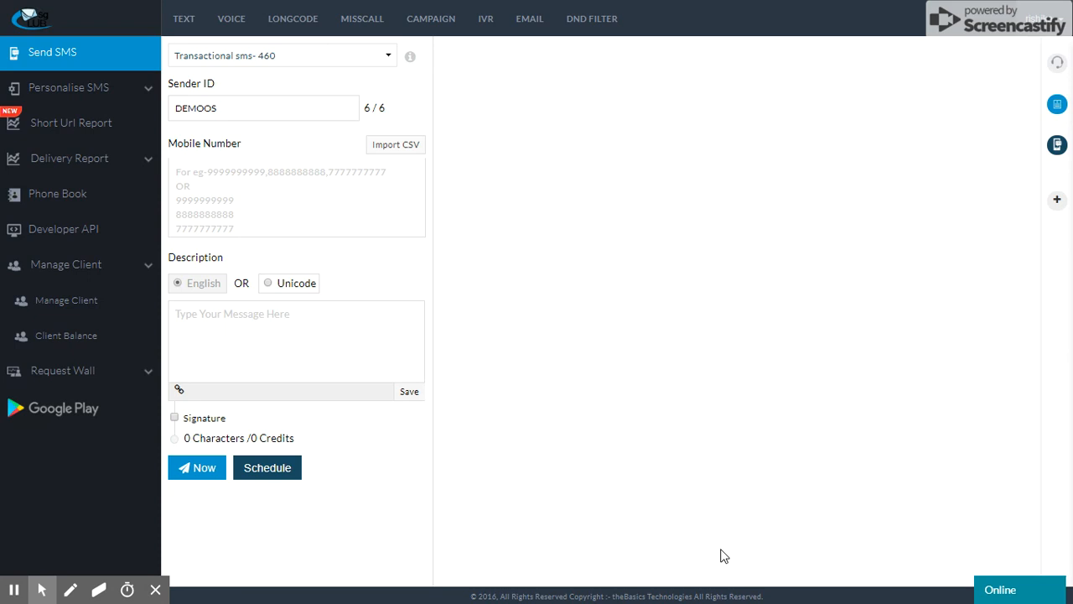
pyautogui.moveTo(295, 65)
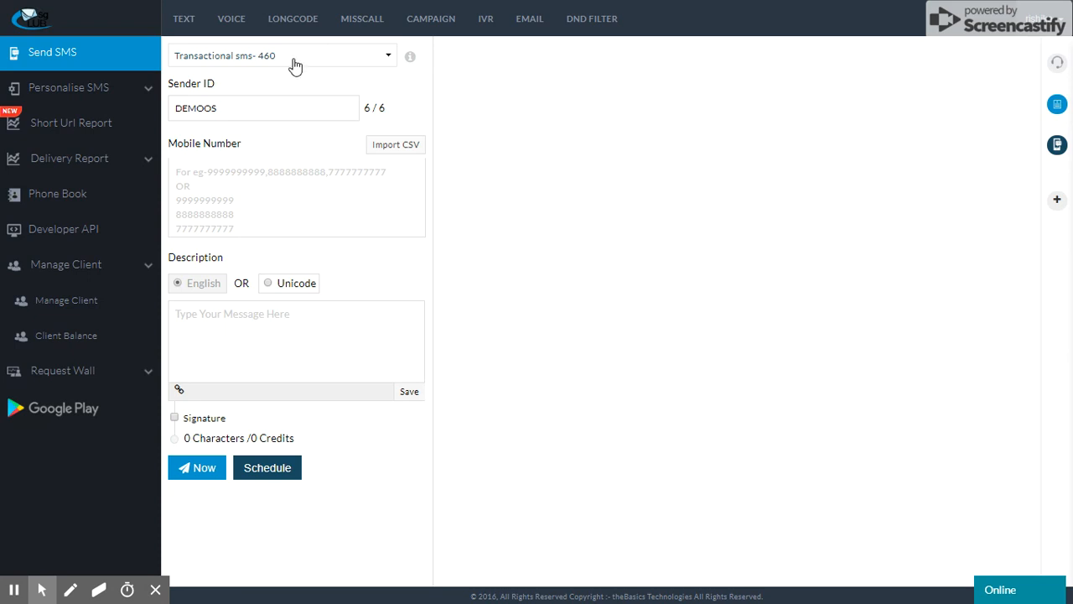
# Choose the Transactional sms-460 route and the DEMOOS sender ID
pyautogui.click(282, 55)
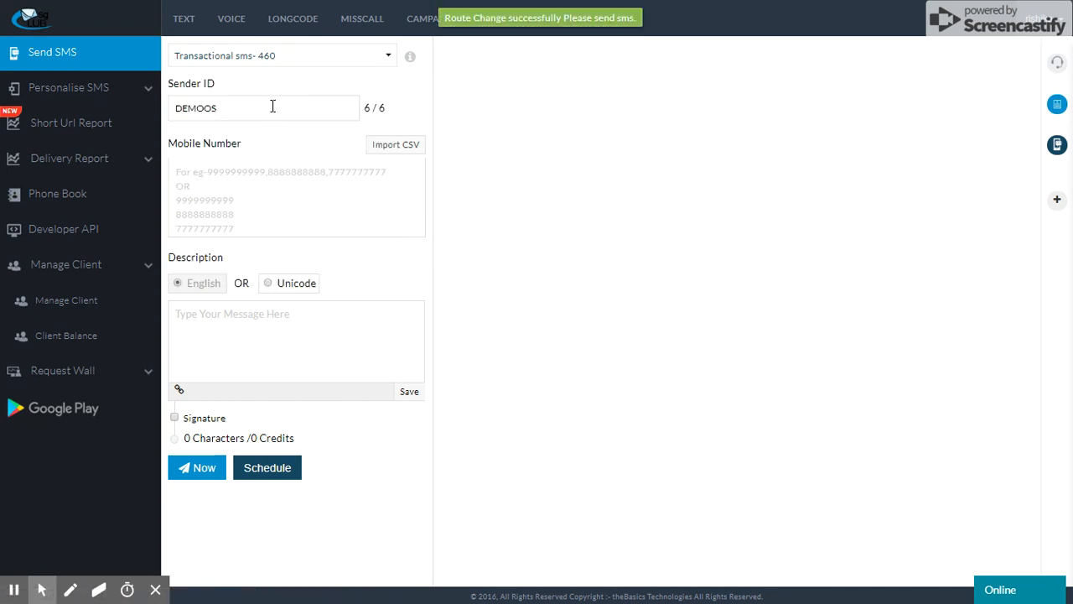
pyautogui.click(261, 108)
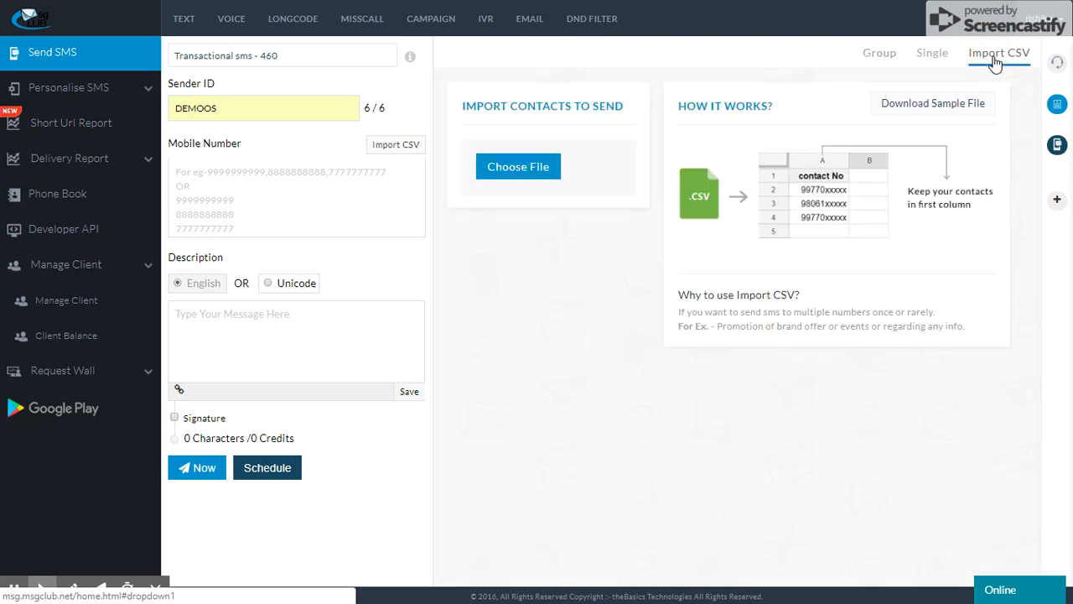
# From the Import CSV panel, download the sample contacts CSV file
pyautogui.click(932, 104)
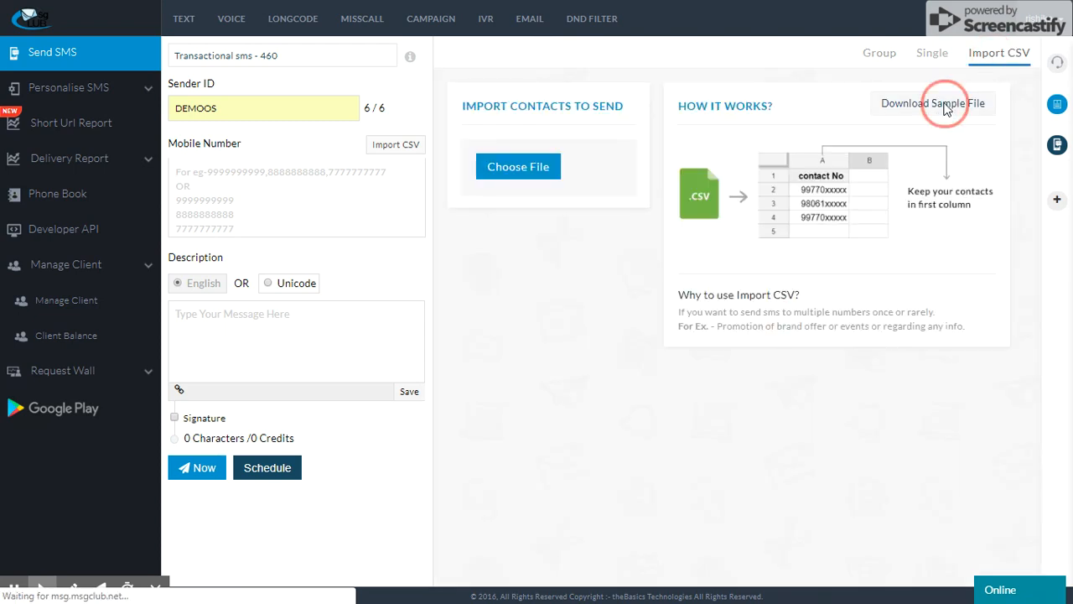
pyautogui.click(932, 104)
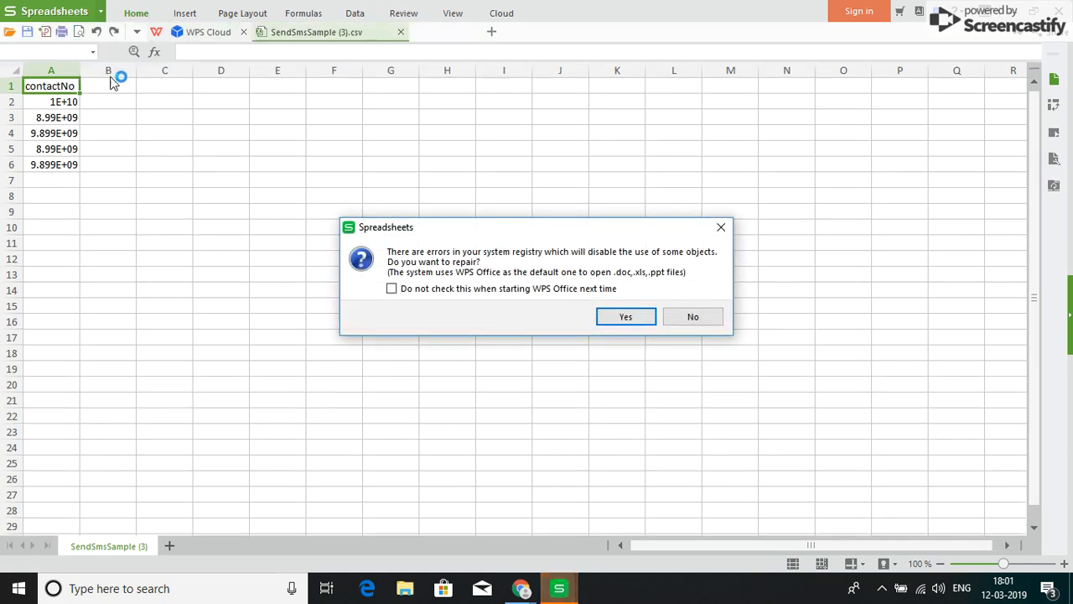
pyautogui.moveTo(621, 327)
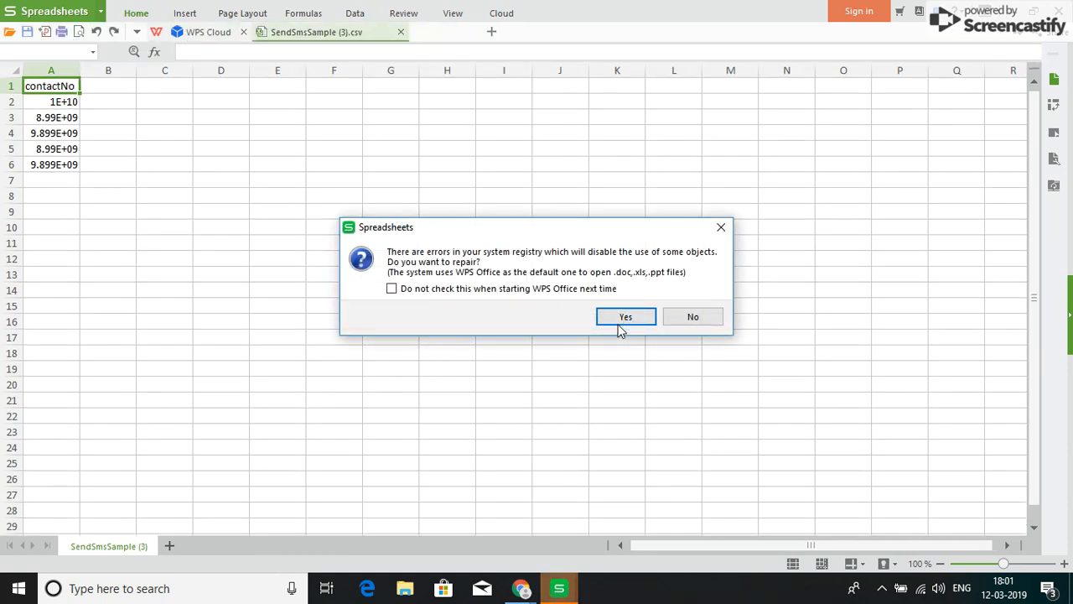
pyautogui.click(626, 316)
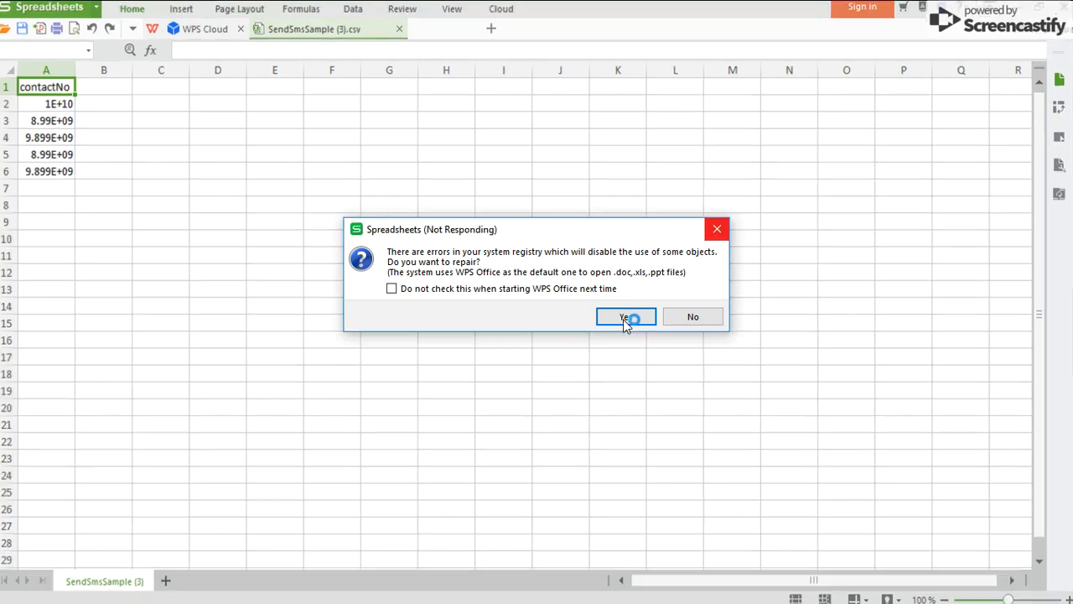
pyautogui.click(625, 315)
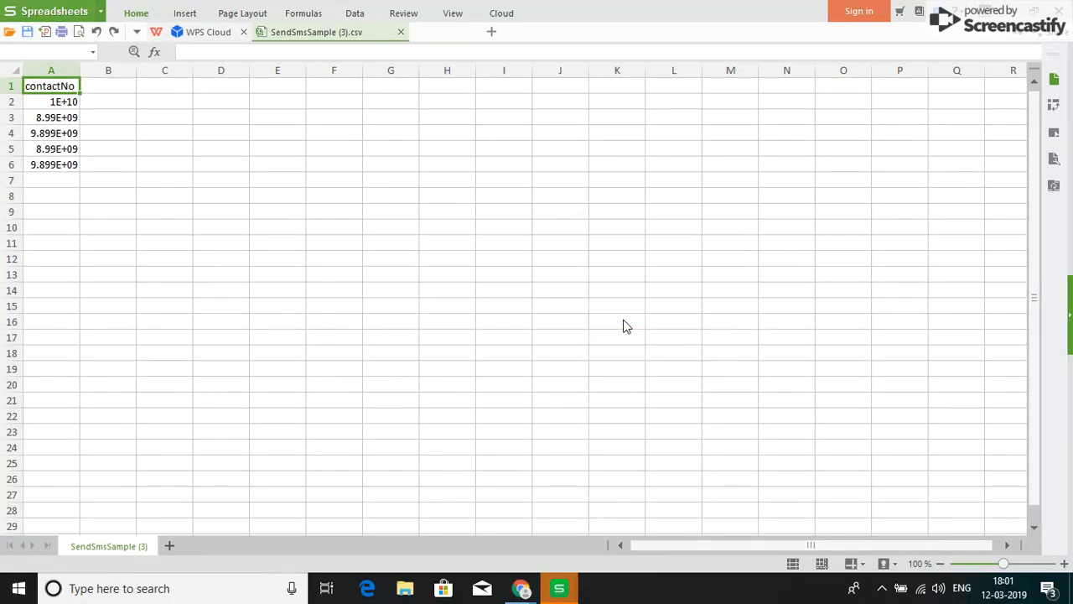
pyautogui.click(617, 322)
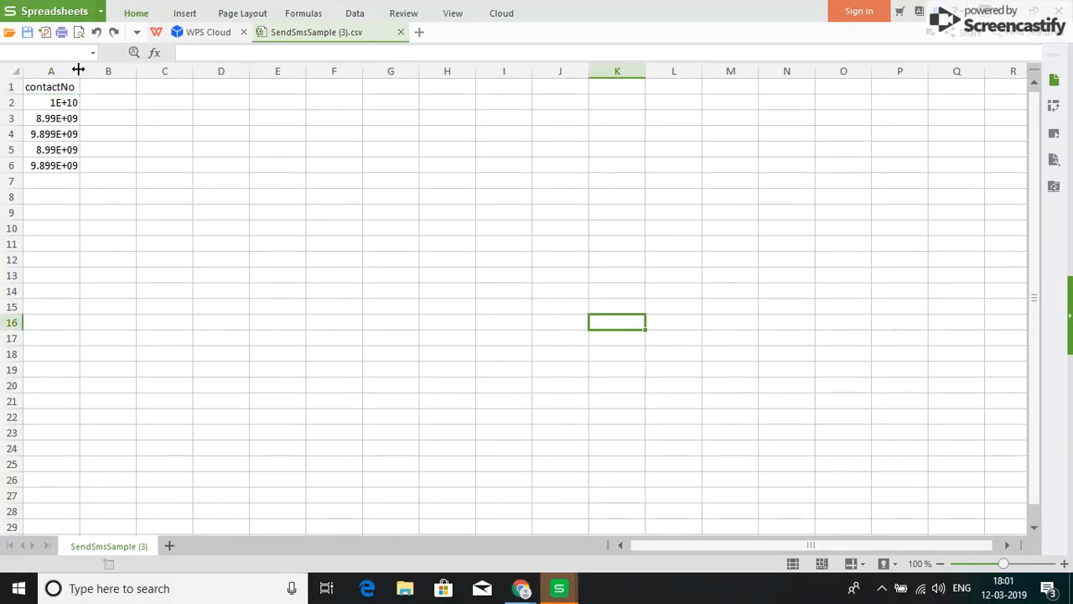
pyautogui.moveTo(77, 71); pyautogui.dragTo(115, 71)
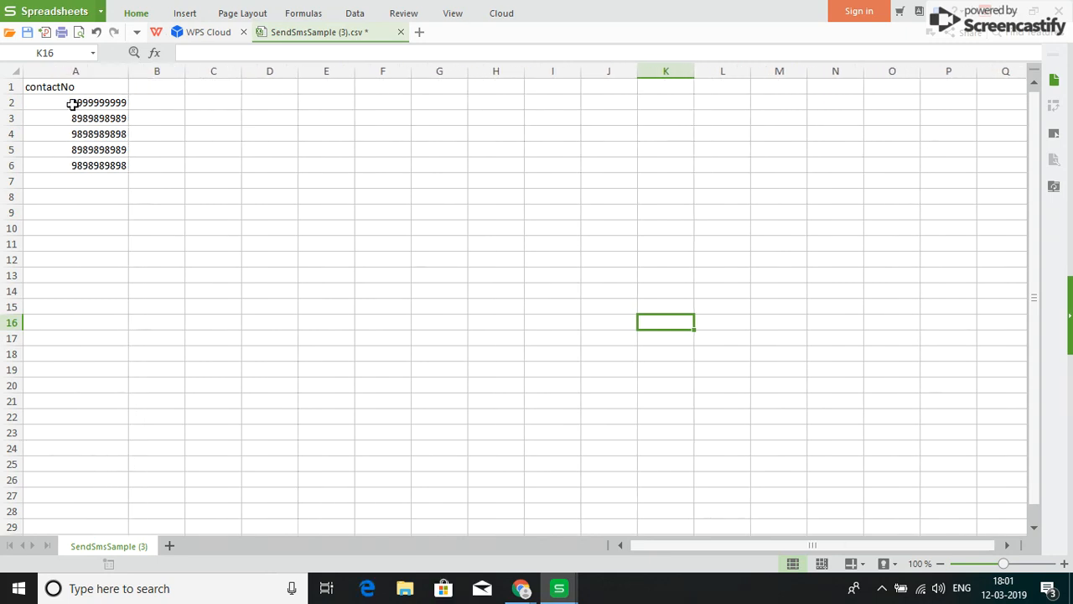
pyautogui.click(75, 102)
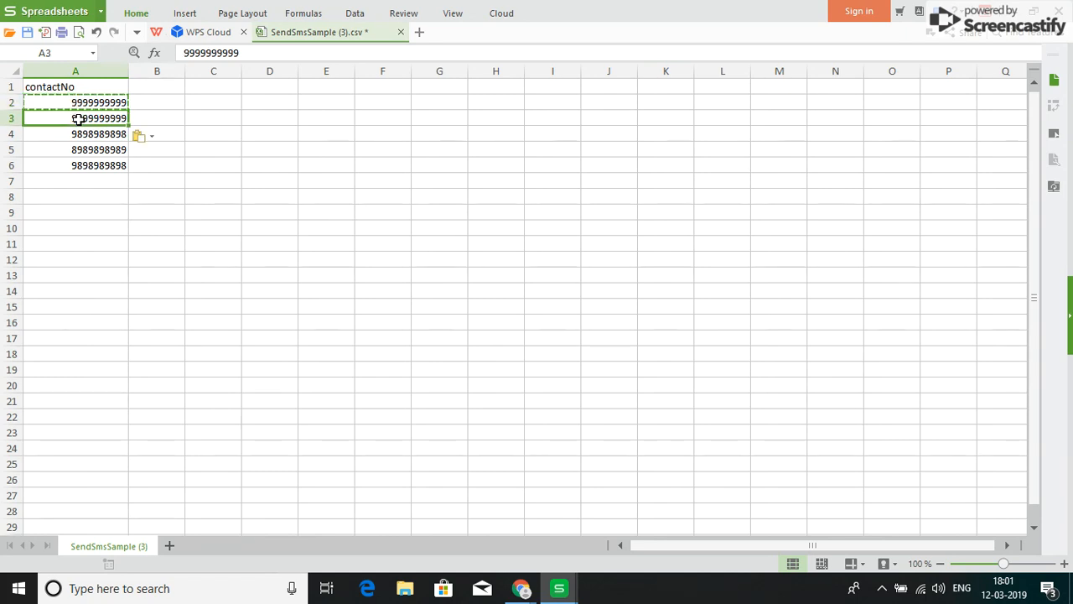
pyautogui.click(75, 102)
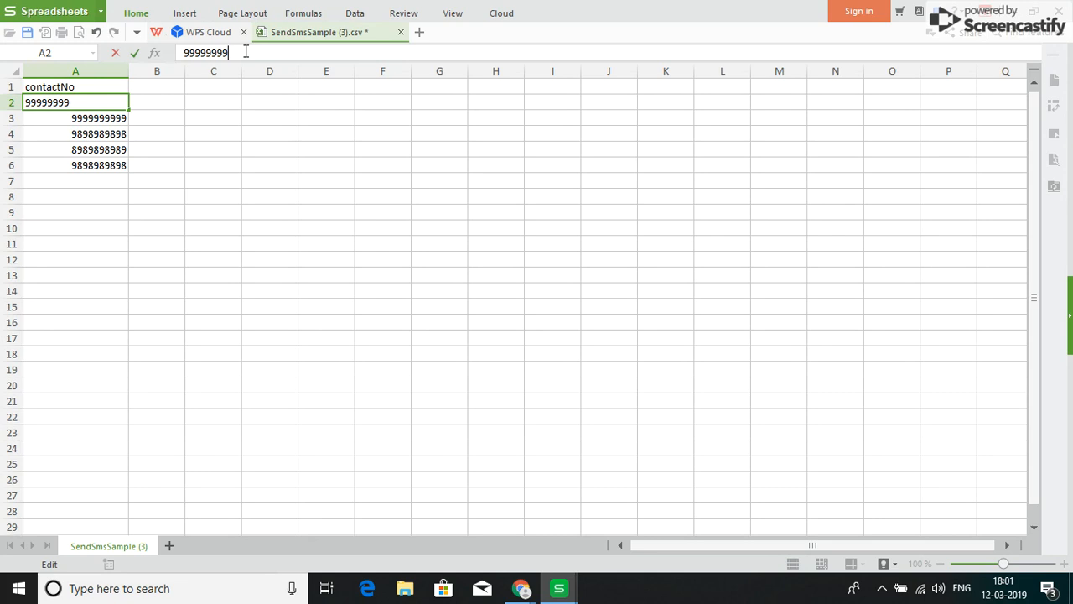
pyautogui.write('63')
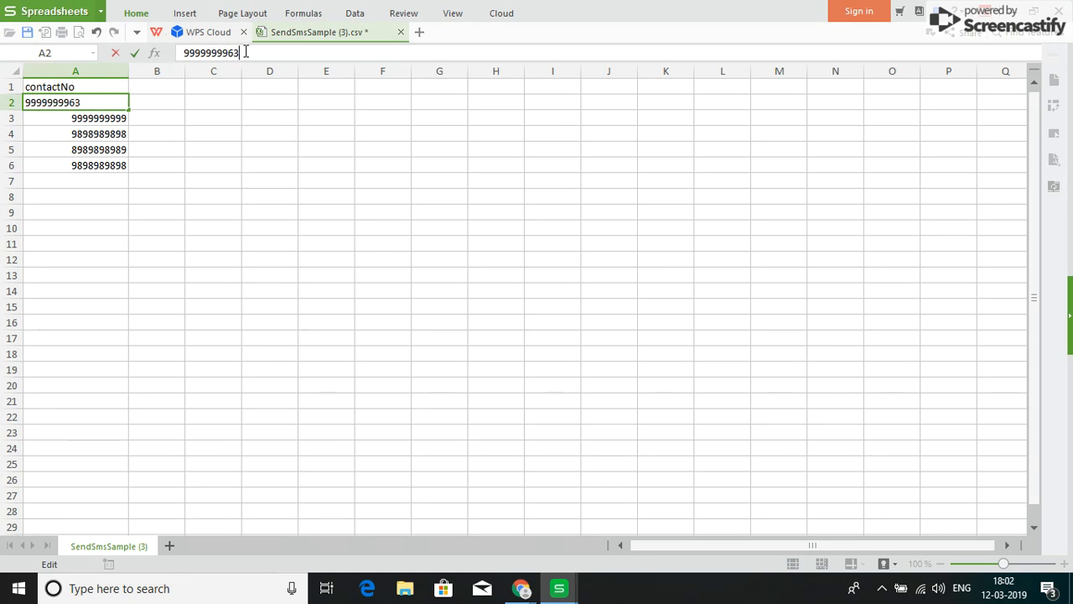
pyautogui.click(213, 88)
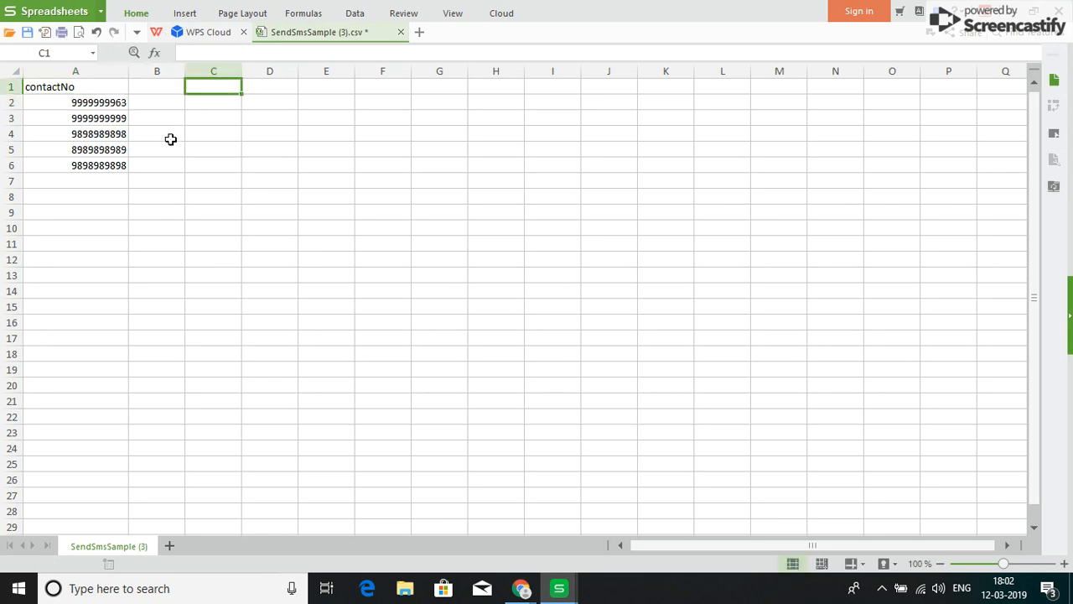
pyautogui.click(76, 118)
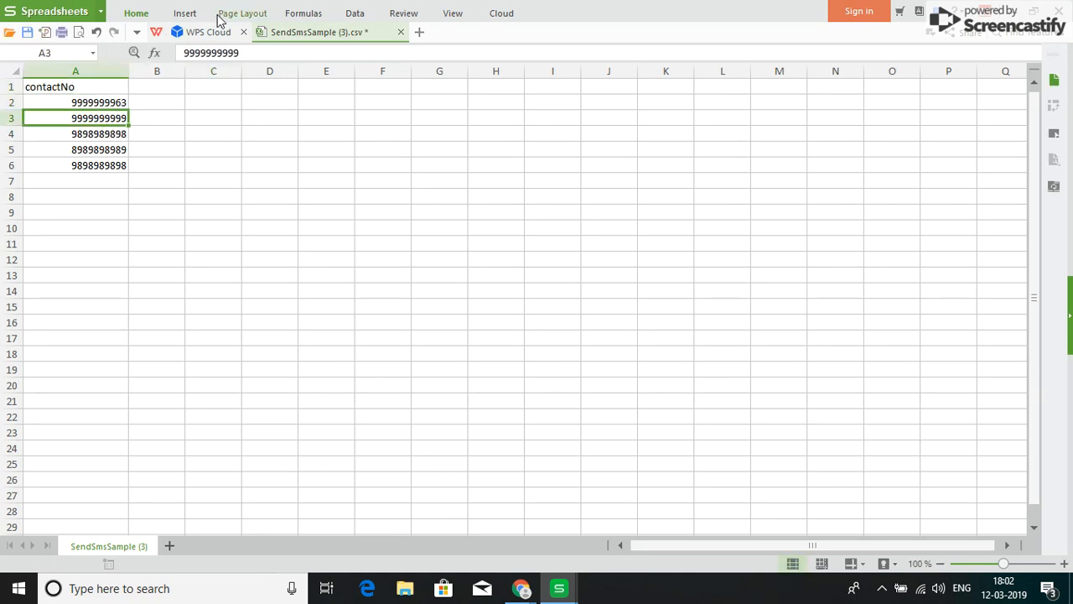
pyautogui.click(211, 52)
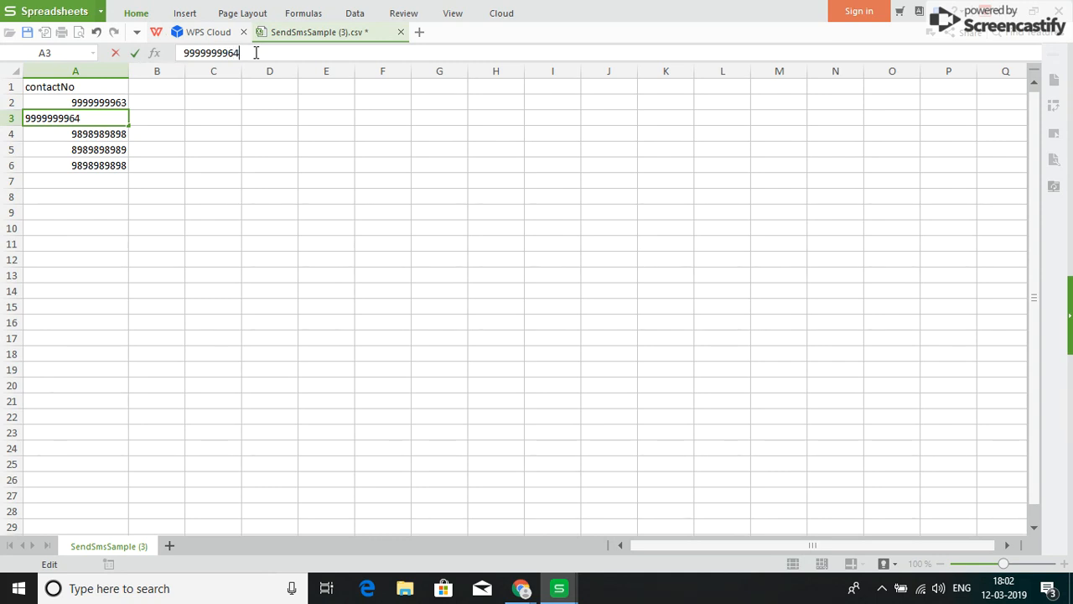
pyautogui.click(213, 166)
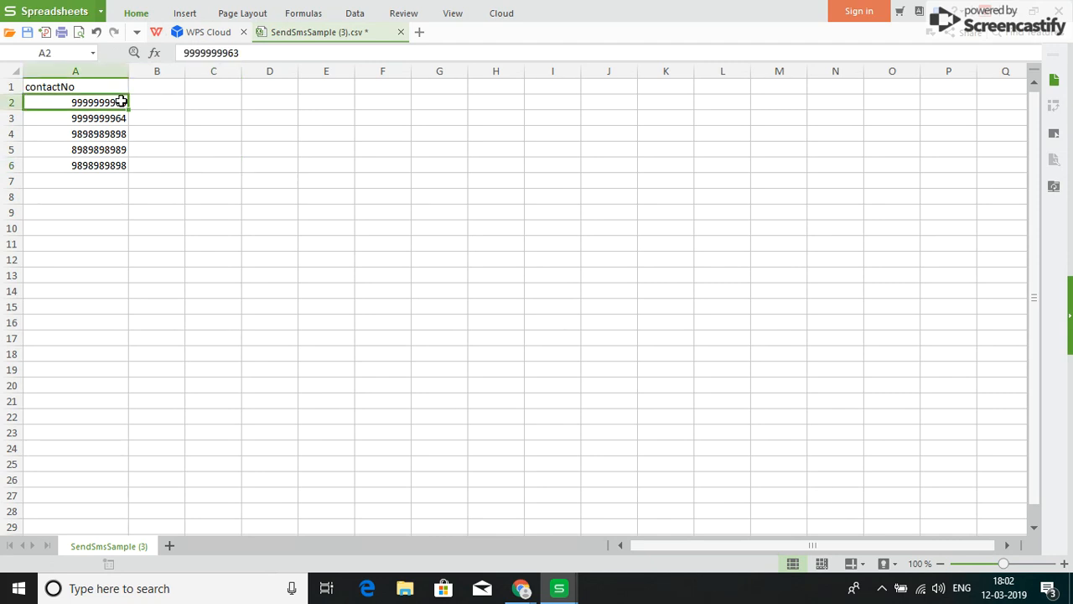
pyautogui.moveTo(75, 102); pyautogui.dragTo(76, 118)
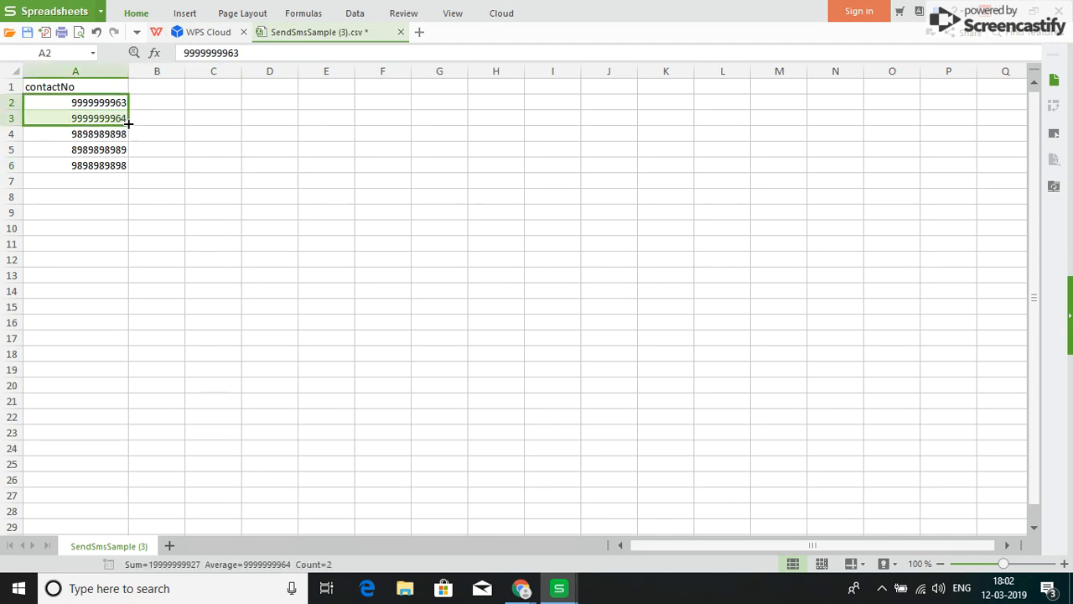
pyautogui.moveTo(128, 117); pyautogui.dragTo(131, 221)
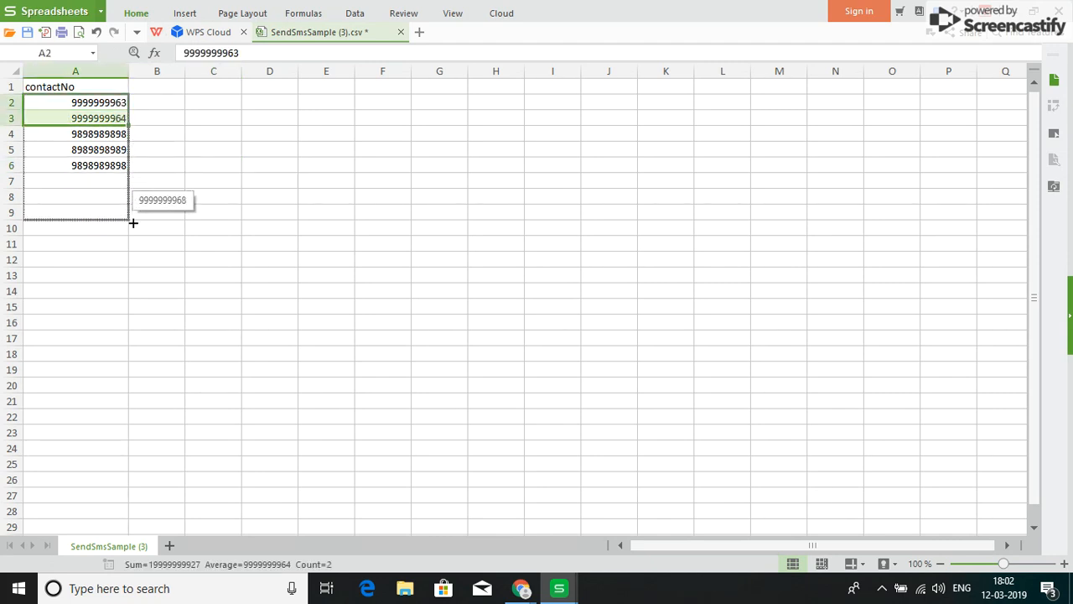
pyautogui.moveTo(133, 224); pyautogui.dragTo(133, 339)
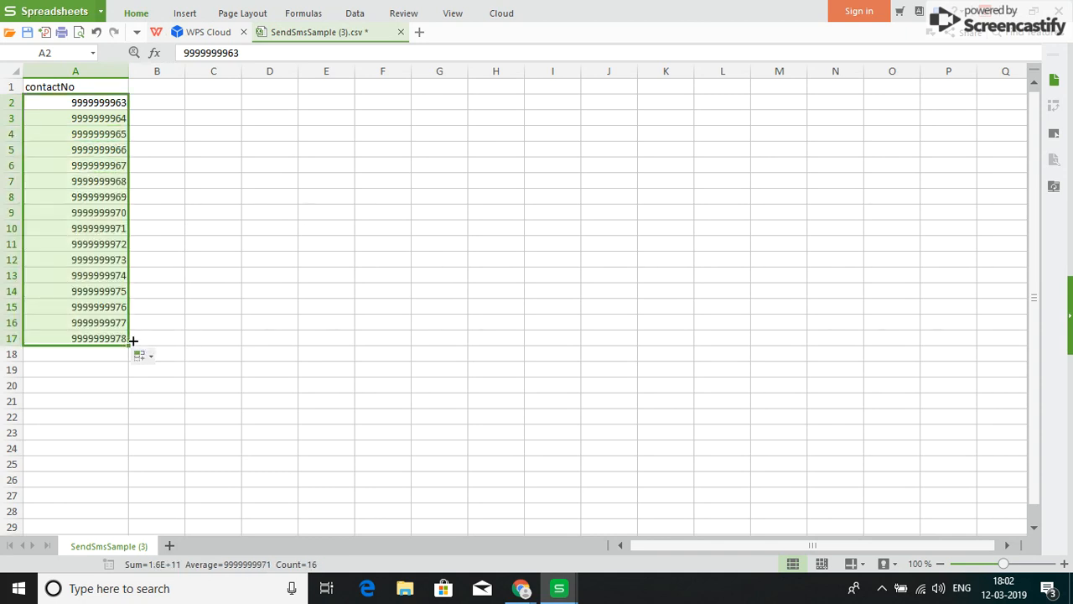
pyautogui.moveTo(238, 265)
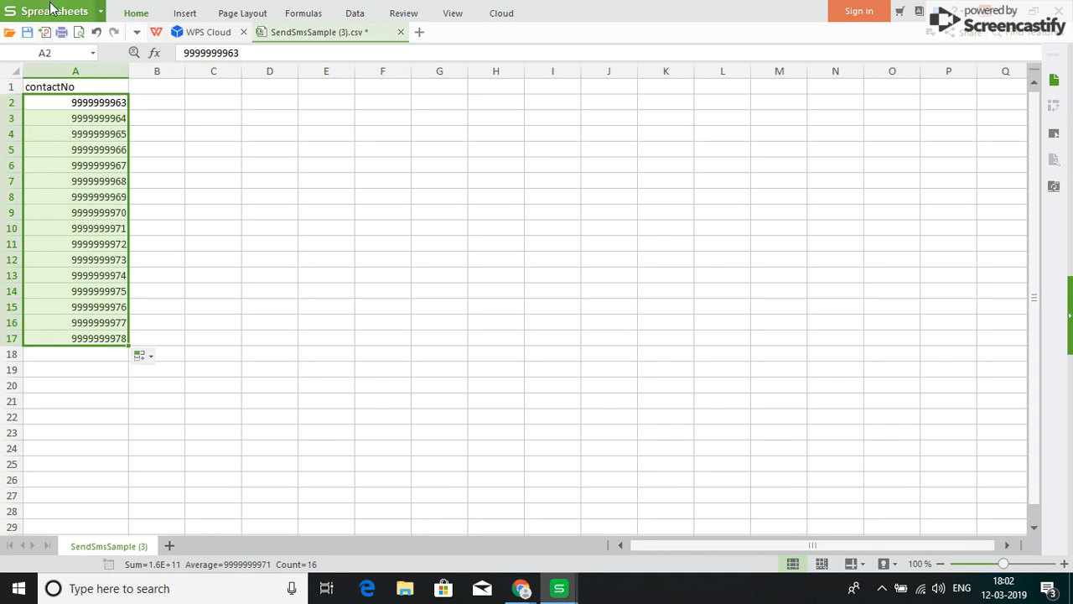
pyautogui.click(54, 10)
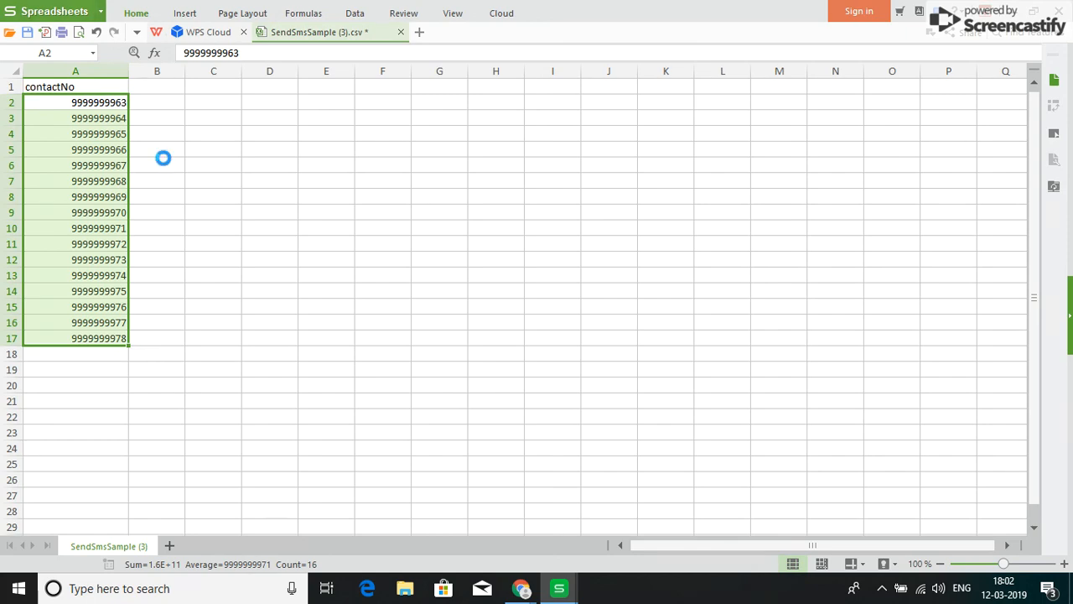
# Save the sheet on the Desktop as Happy.csv in CSV (Comma delimited) format, keeping CSV
pyautogui.press('ctrl+s')
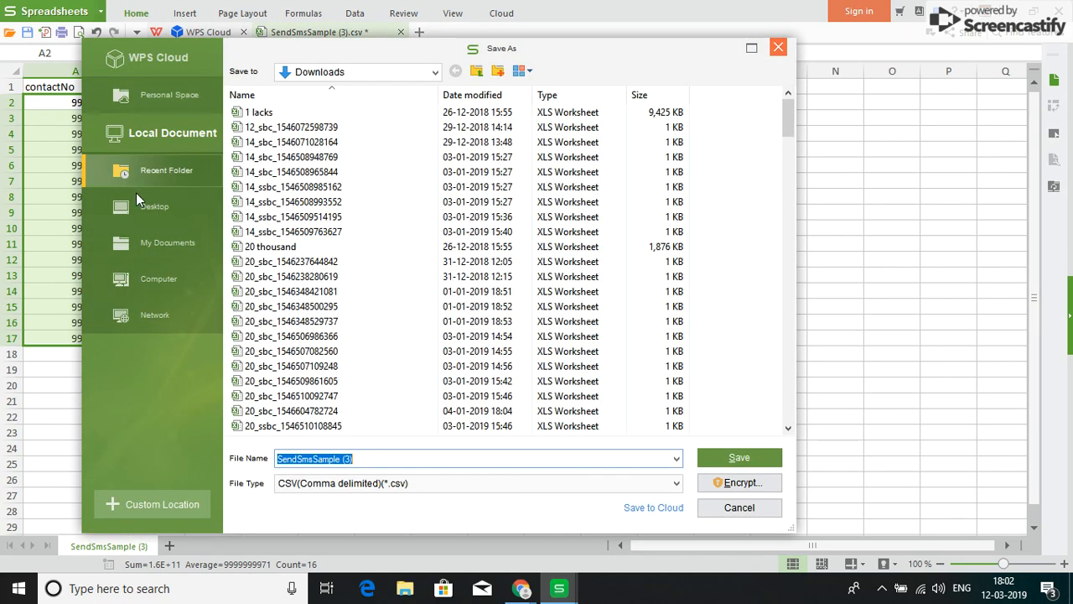
pyautogui.click(154, 206)
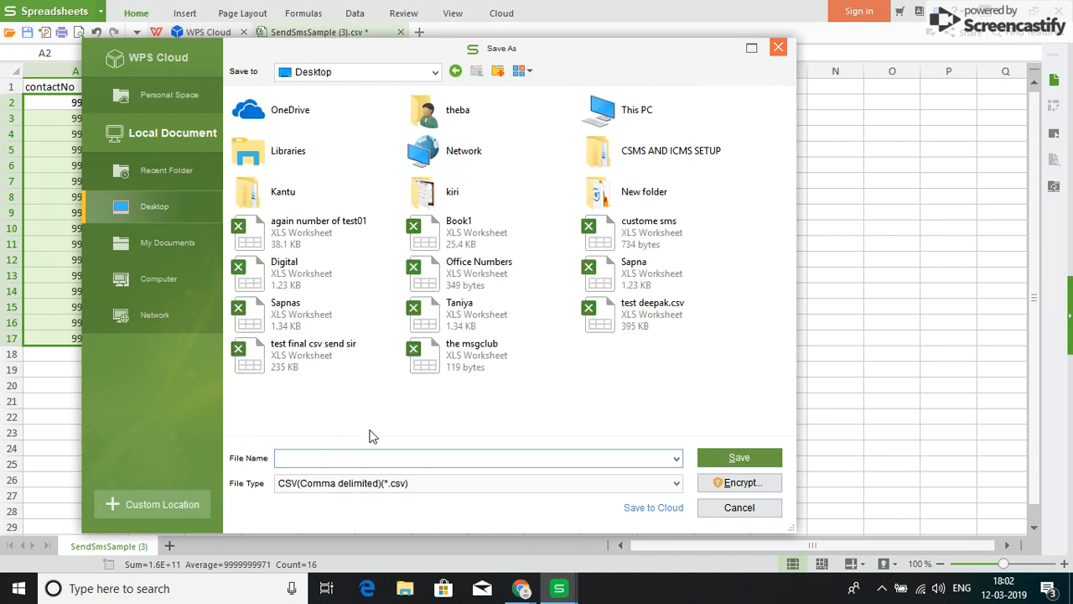
pyautogui.write('Happy')
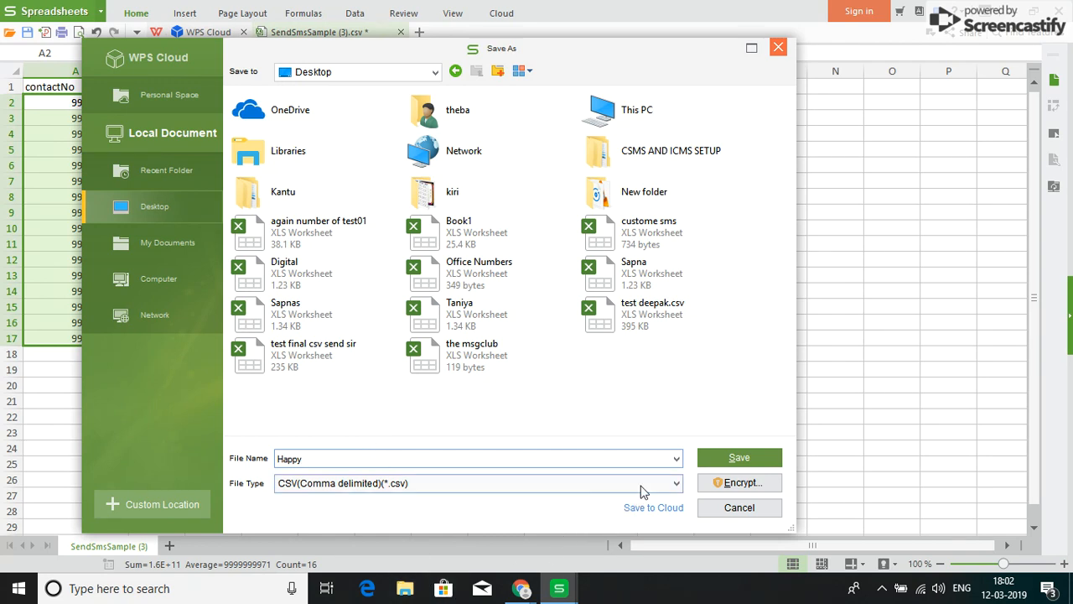
pyautogui.moveTo(686, 496)
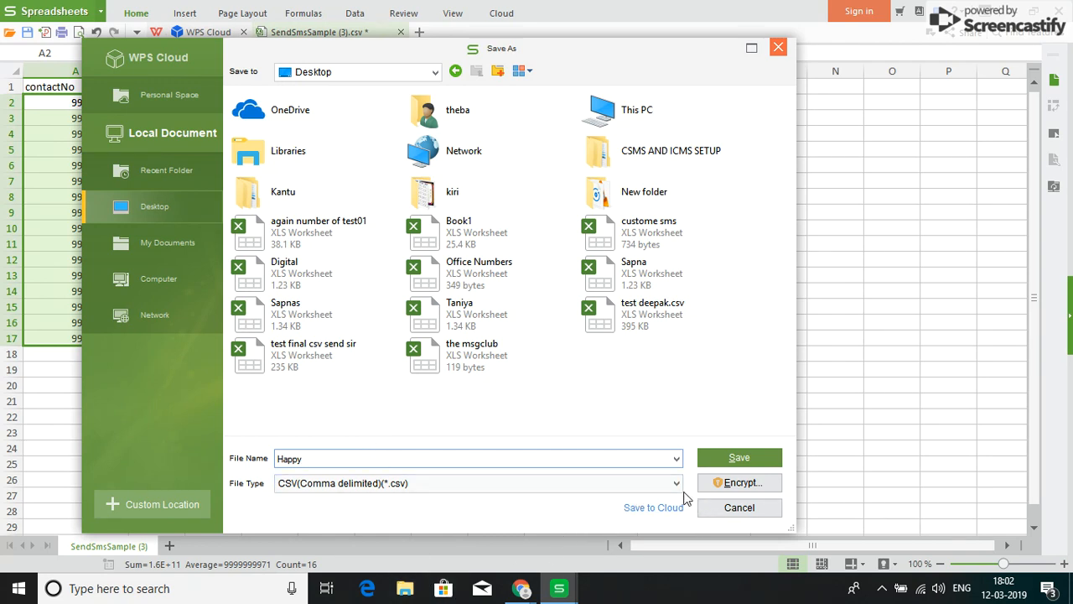
pyautogui.moveTo(684, 478)
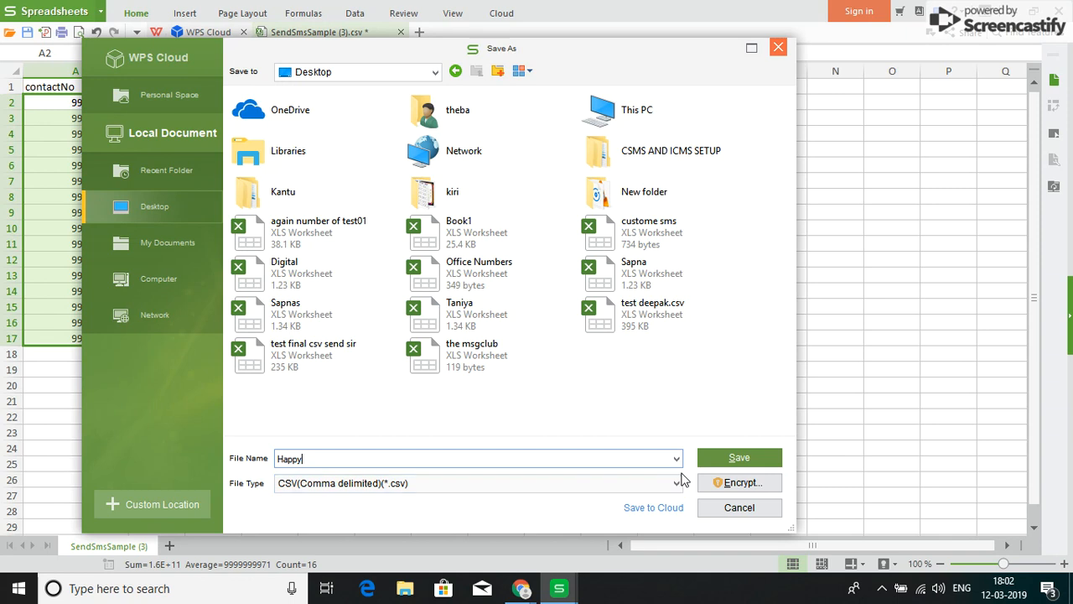
pyautogui.click(677, 483)
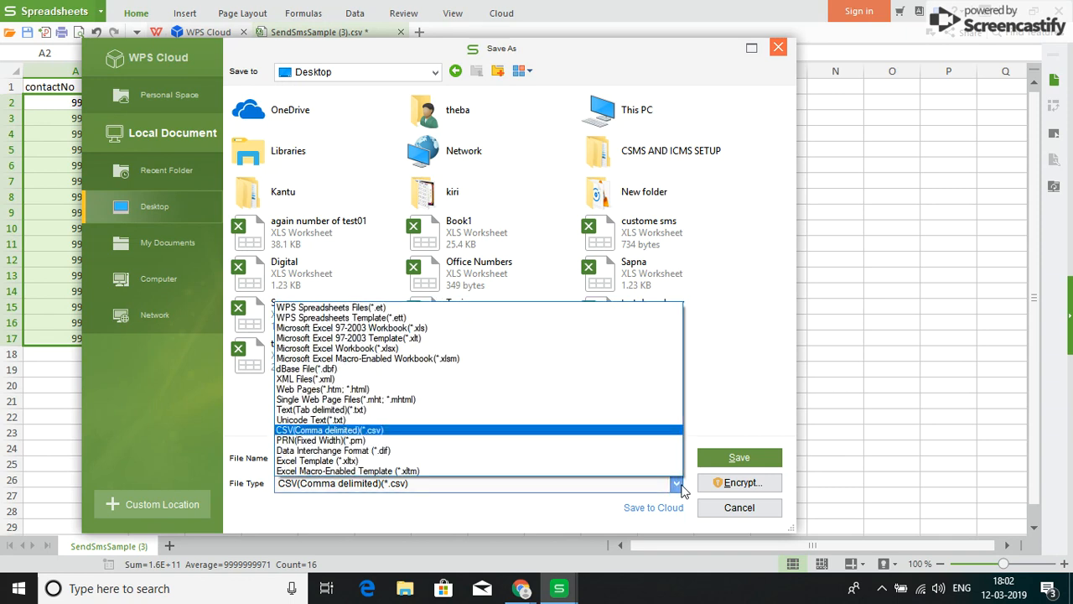
pyautogui.moveTo(584, 450)
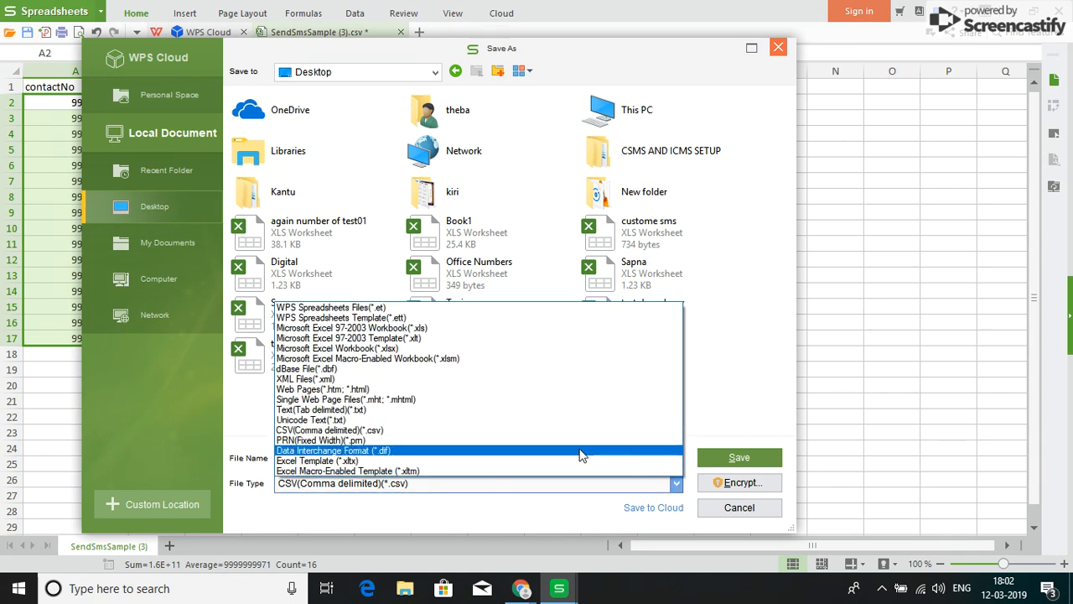
pyautogui.click(328, 430)
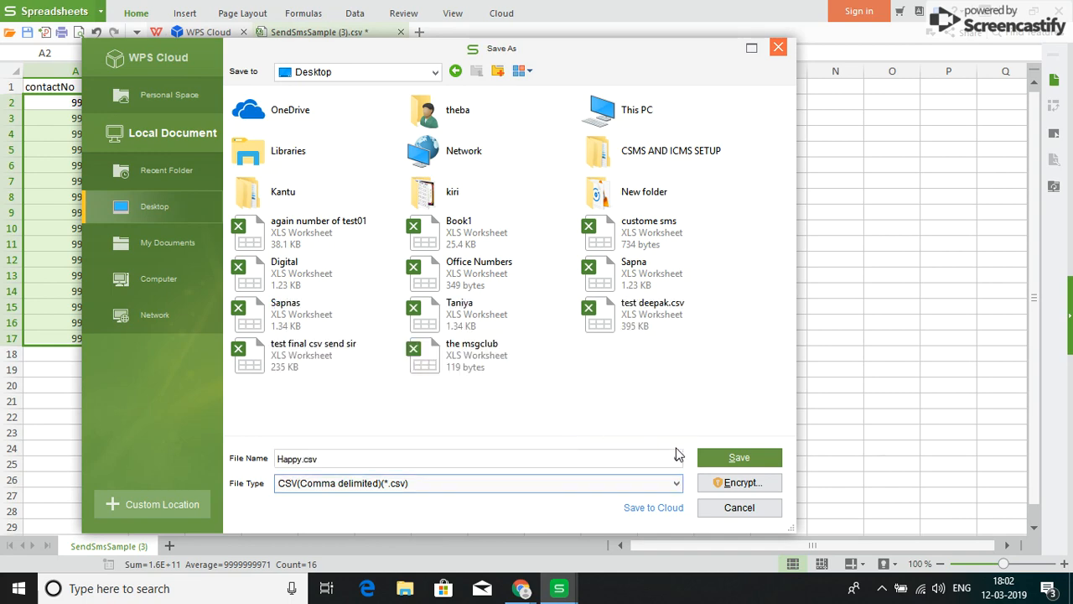
pyautogui.click(738, 457)
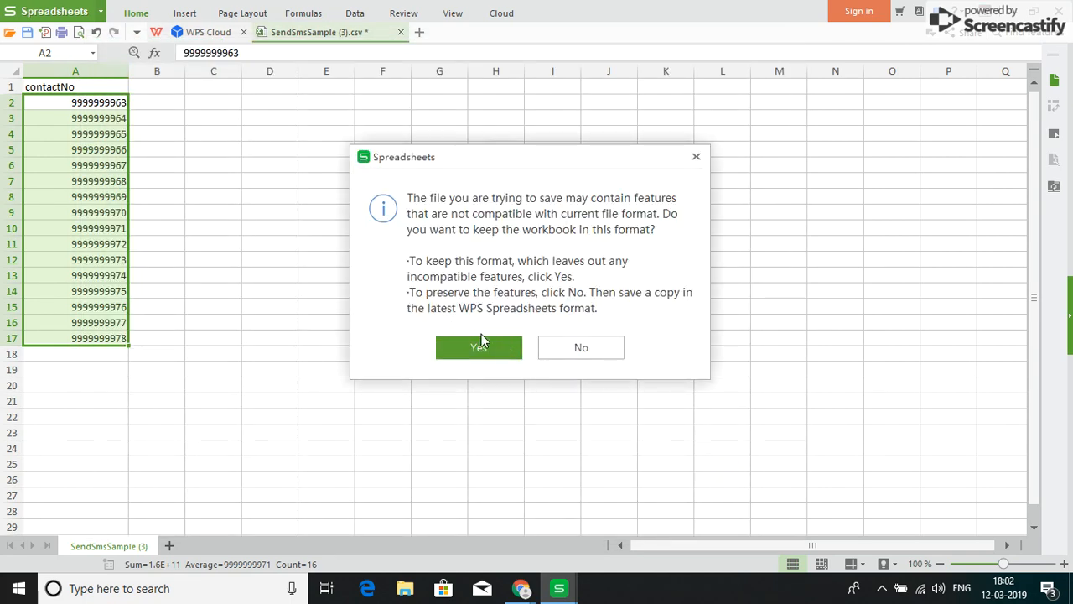
pyautogui.click(480, 348)
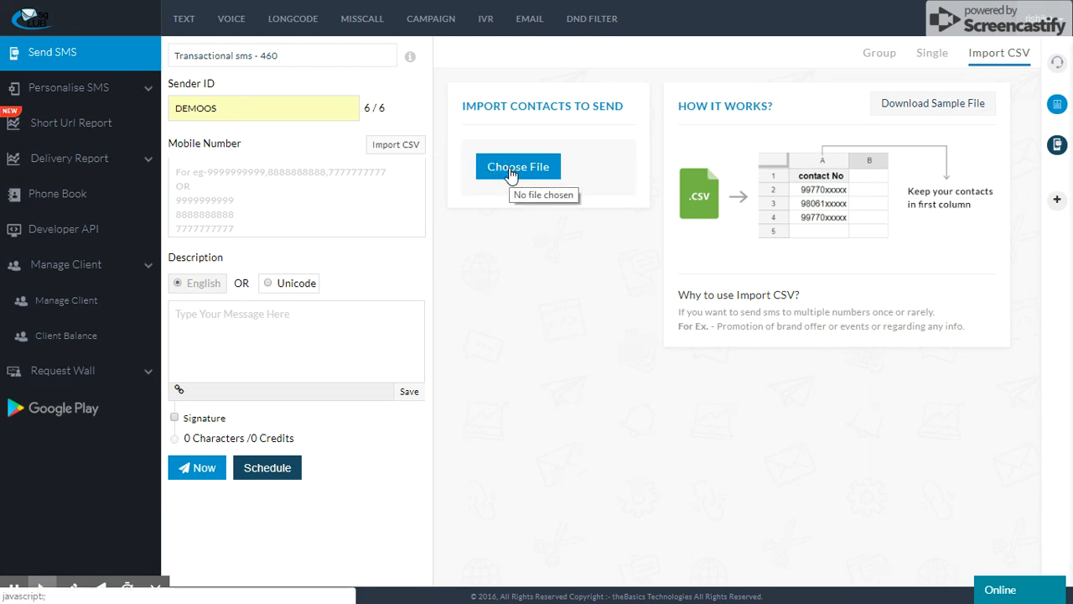
# Import the Happy file from the Desktop as the mobile numbers, loading 16 contacts
pyautogui.click(396, 144)
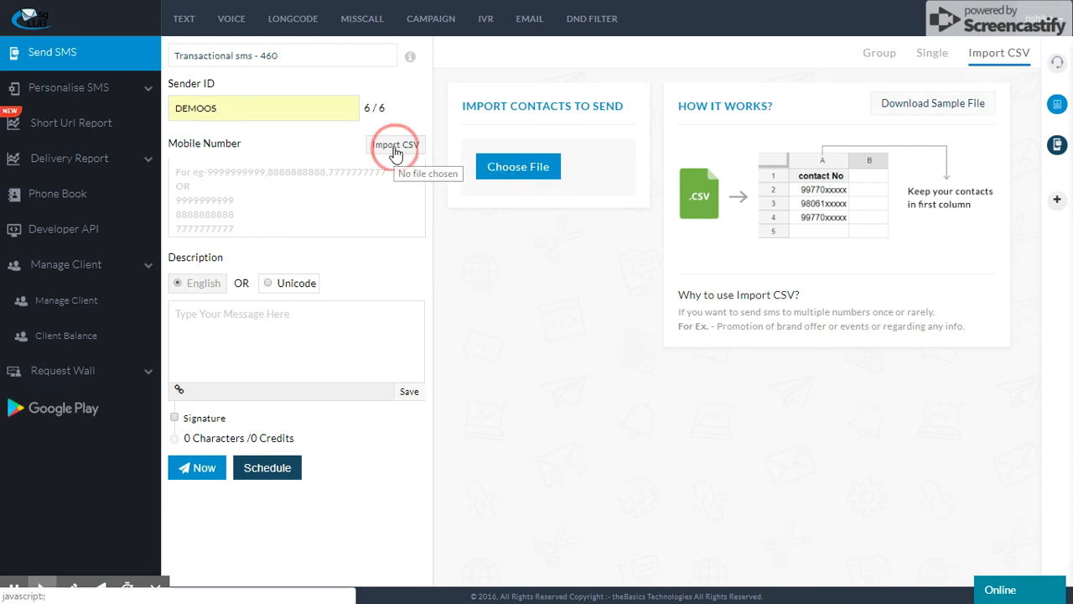
pyautogui.click(517, 166)
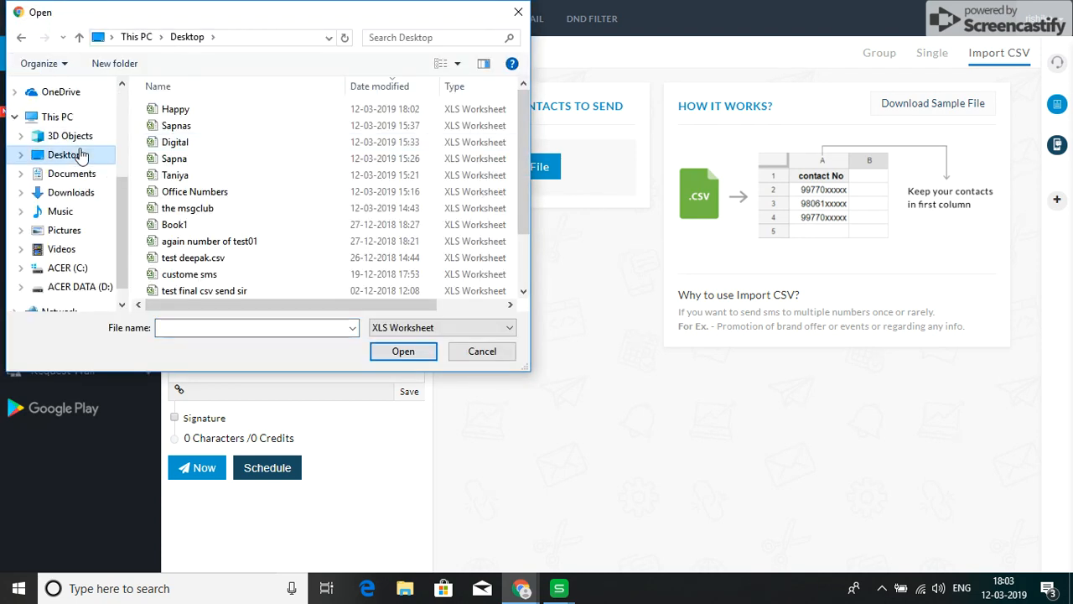
pyautogui.click(175, 109)
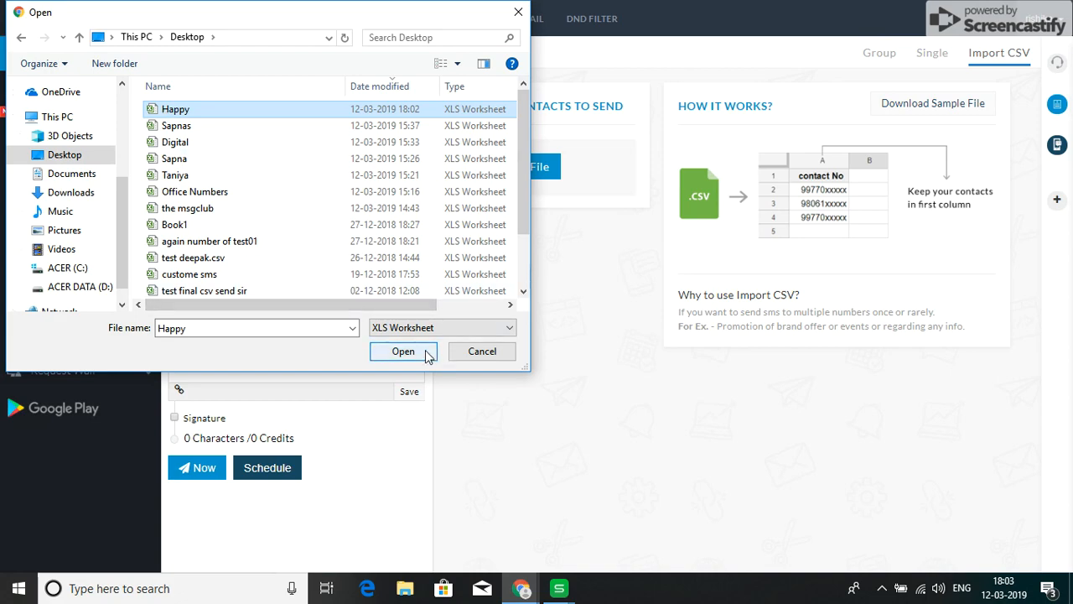
pyautogui.click(403, 350)
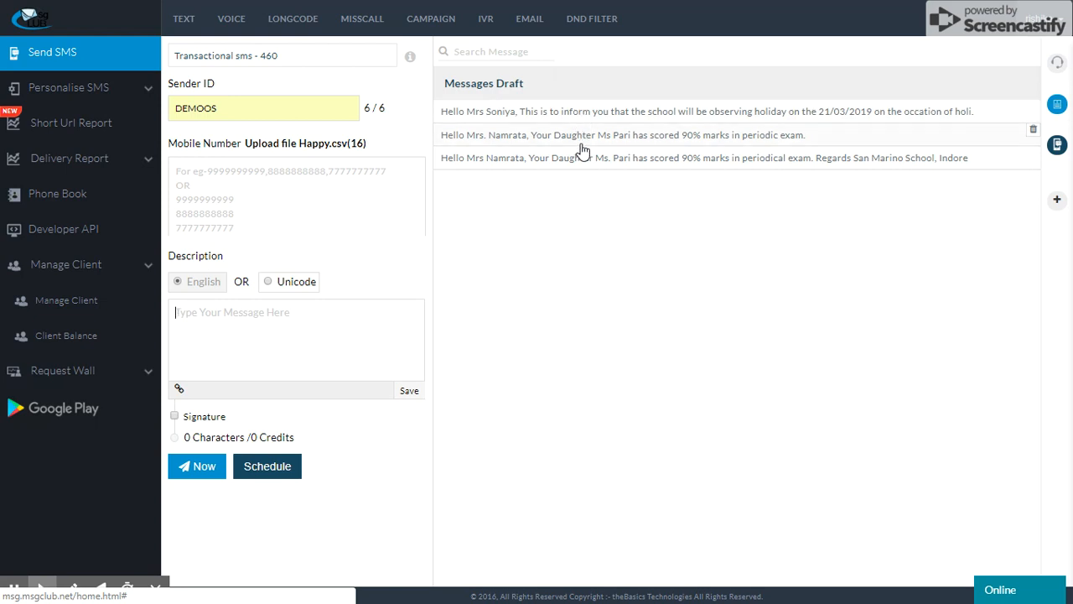
# Load the holiday notice draft and shorten its greeting to 'Hello,' without Mrs Soniya
pyautogui.click(624, 134)
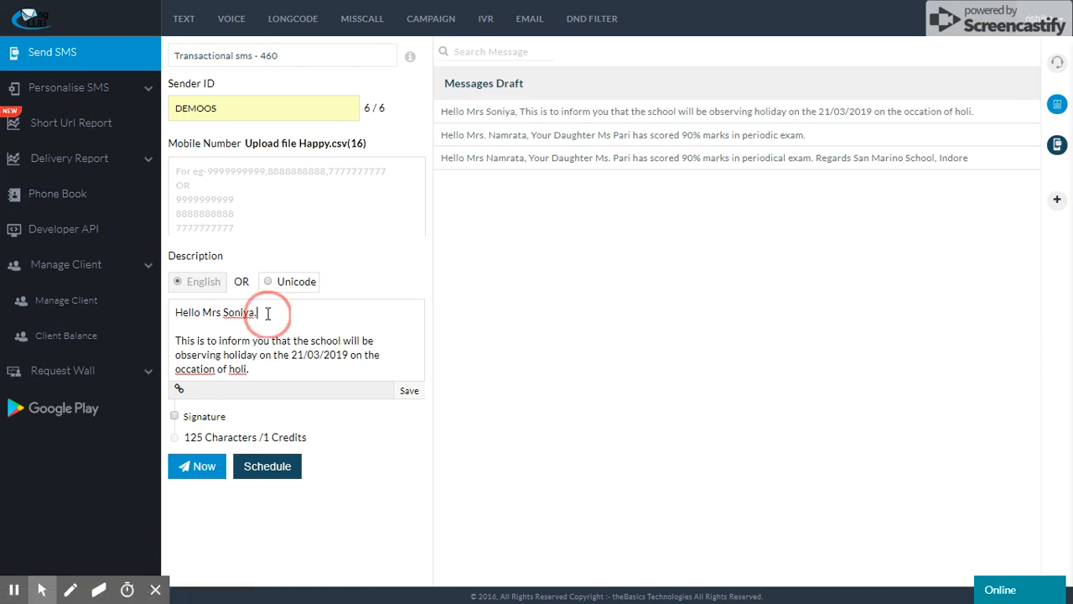
pyautogui.press('Backspace')
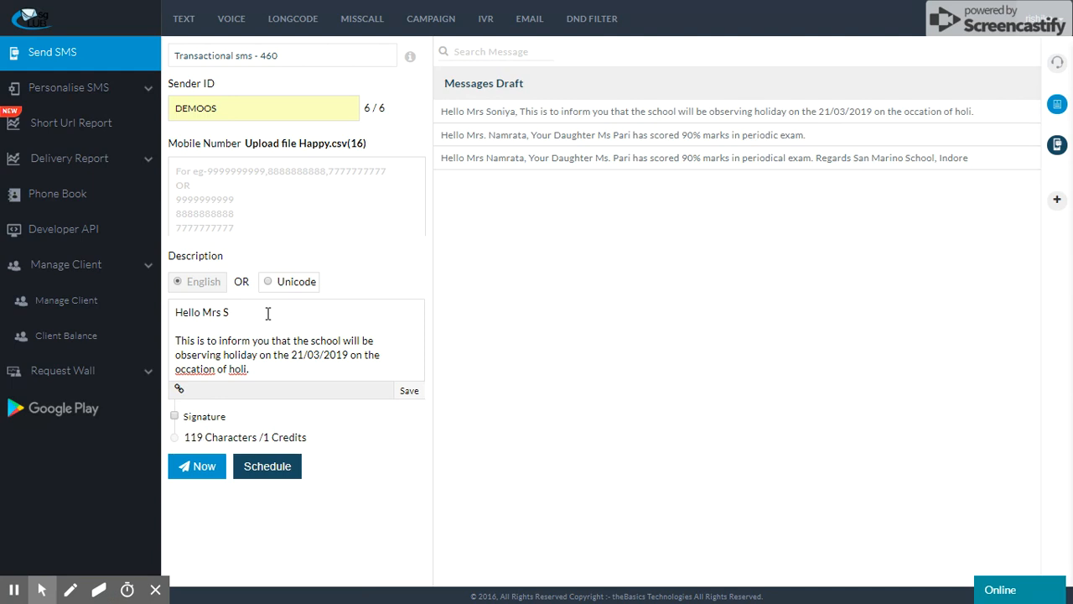
pyautogui.press('BackSpace')
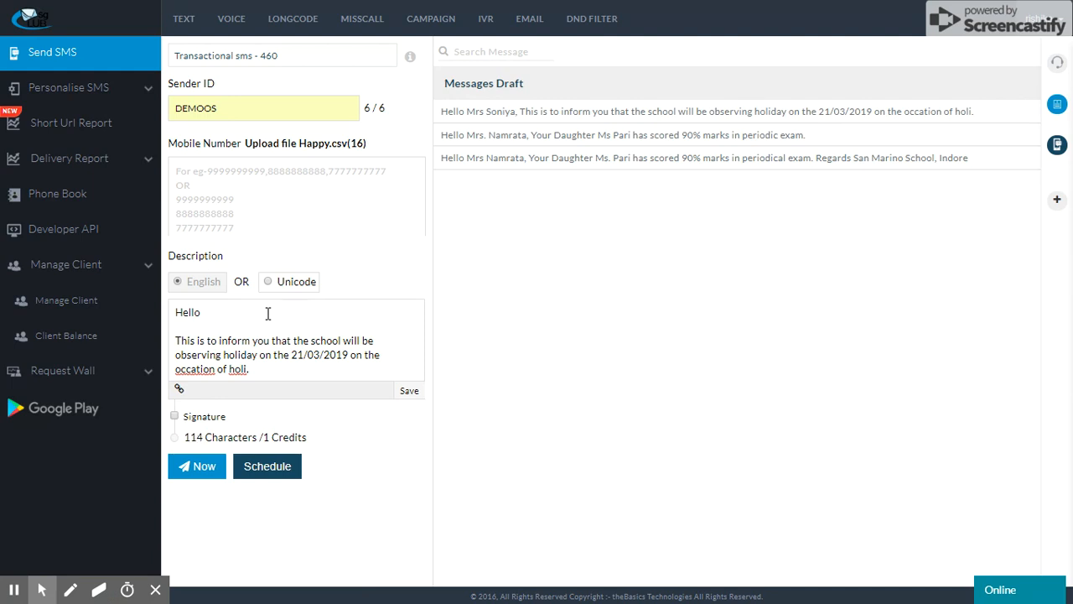
pyautogui.write(',')
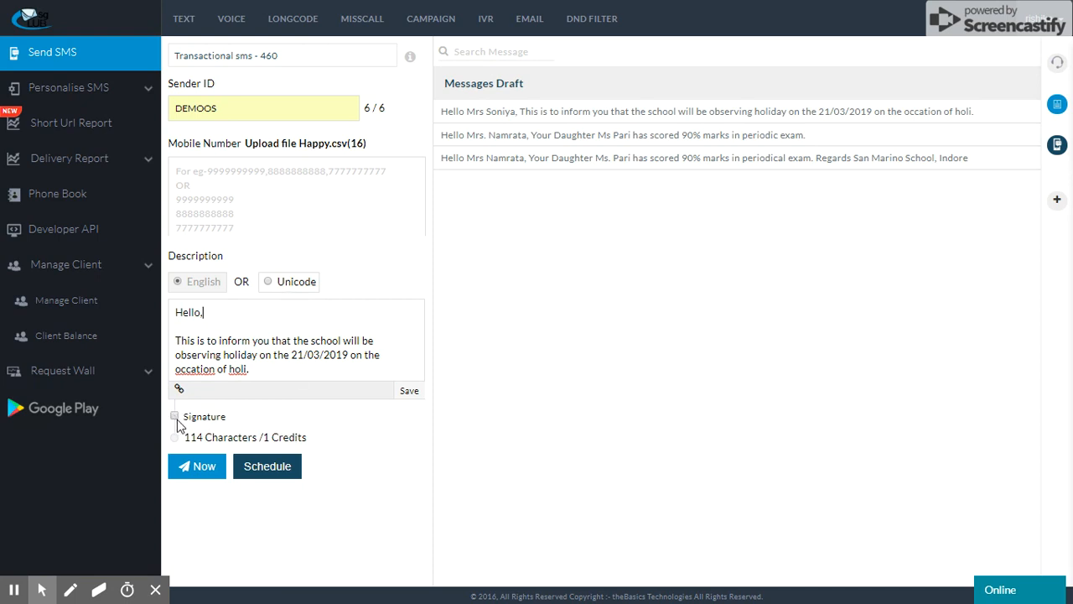
# Add the San Fransisco School, Indore signature and send the message now
pyautogui.click(174, 416)
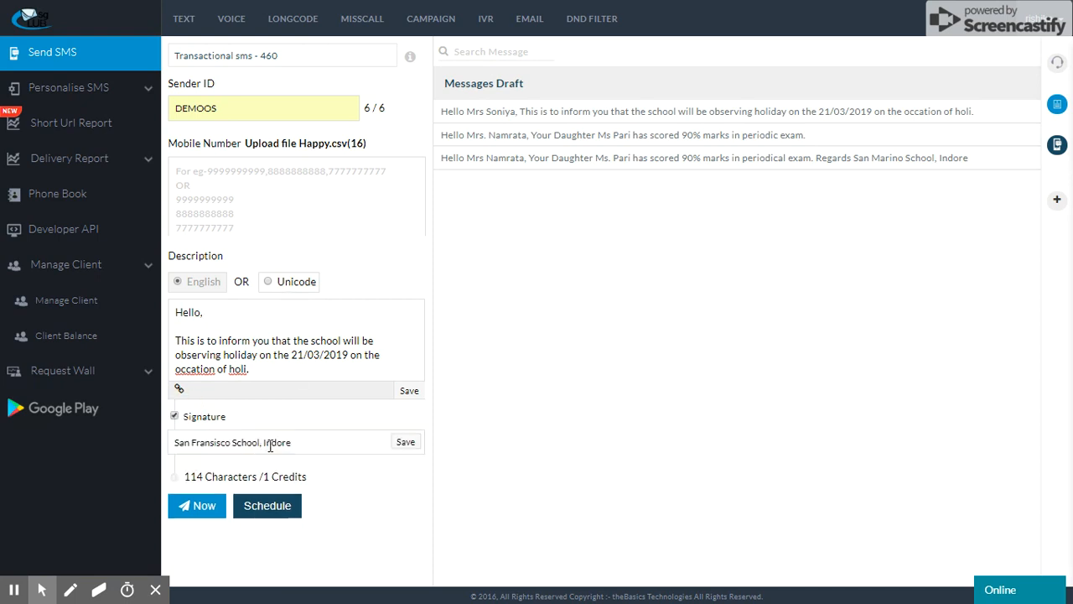
pyautogui.moveTo(319, 462)
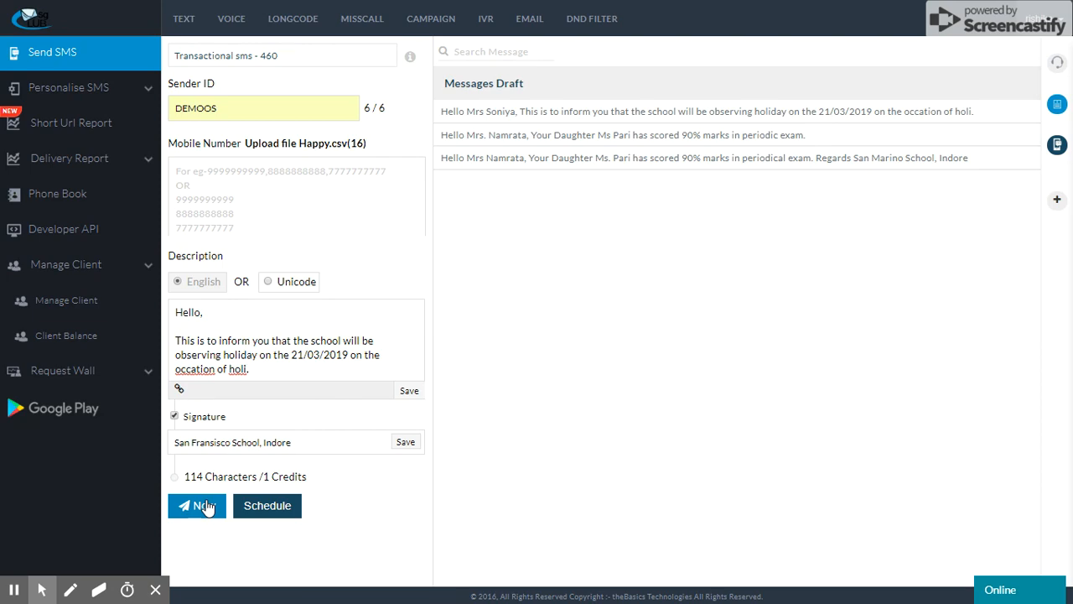
pyautogui.click(196, 507)
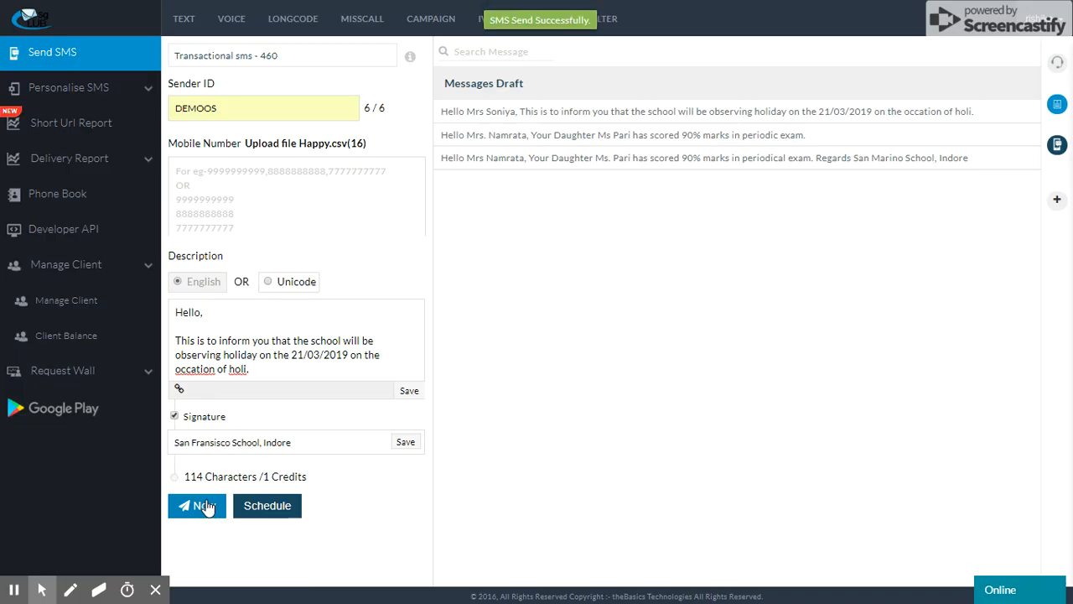
pyautogui.click(196, 505)
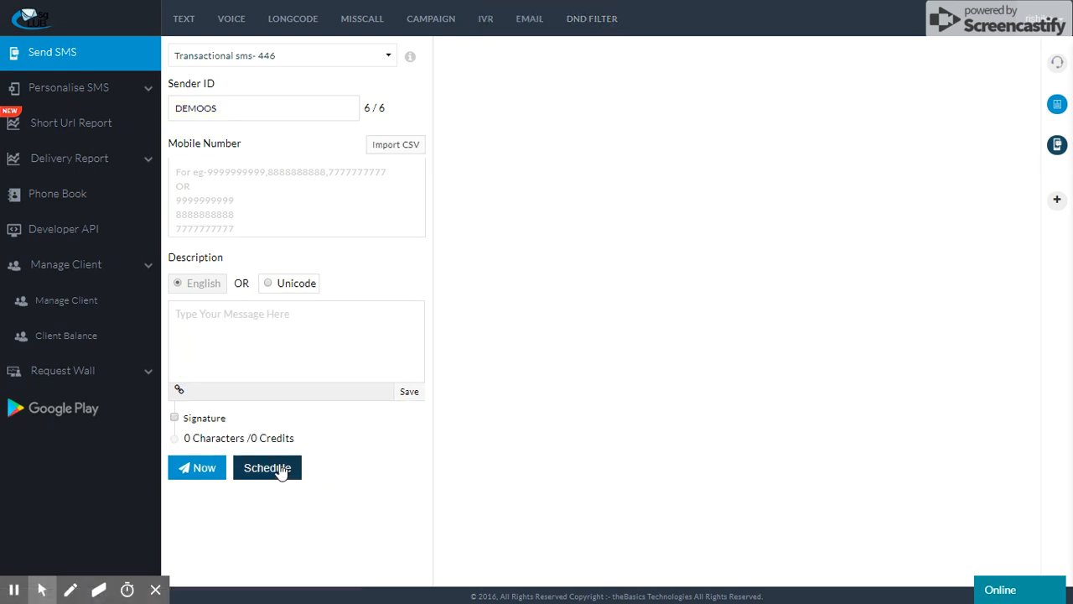
pyautogui.moveTo(234, 480)
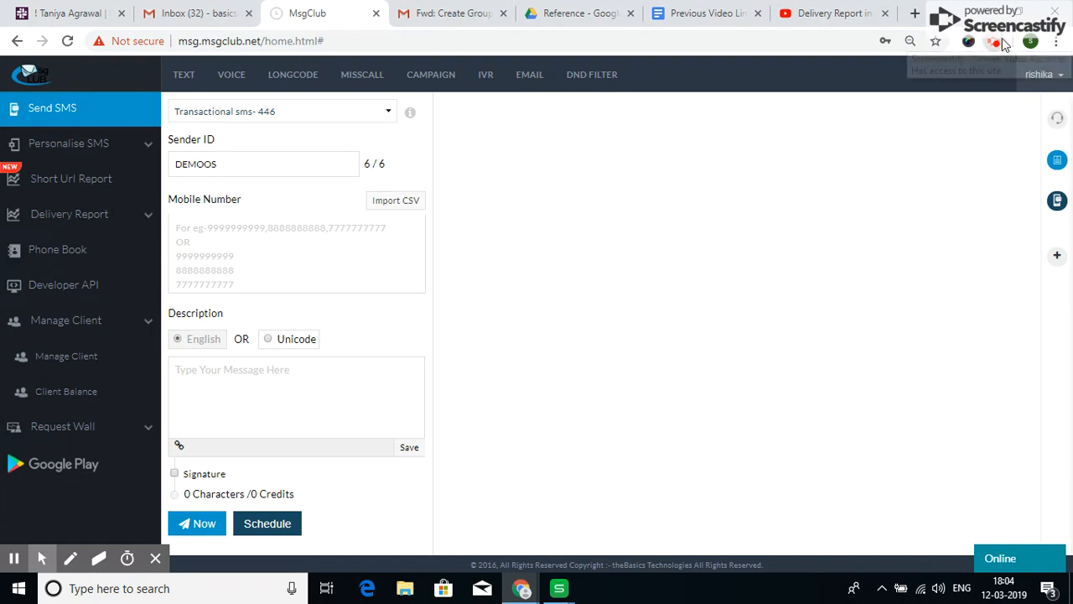
pyautogui.click(995, 42)
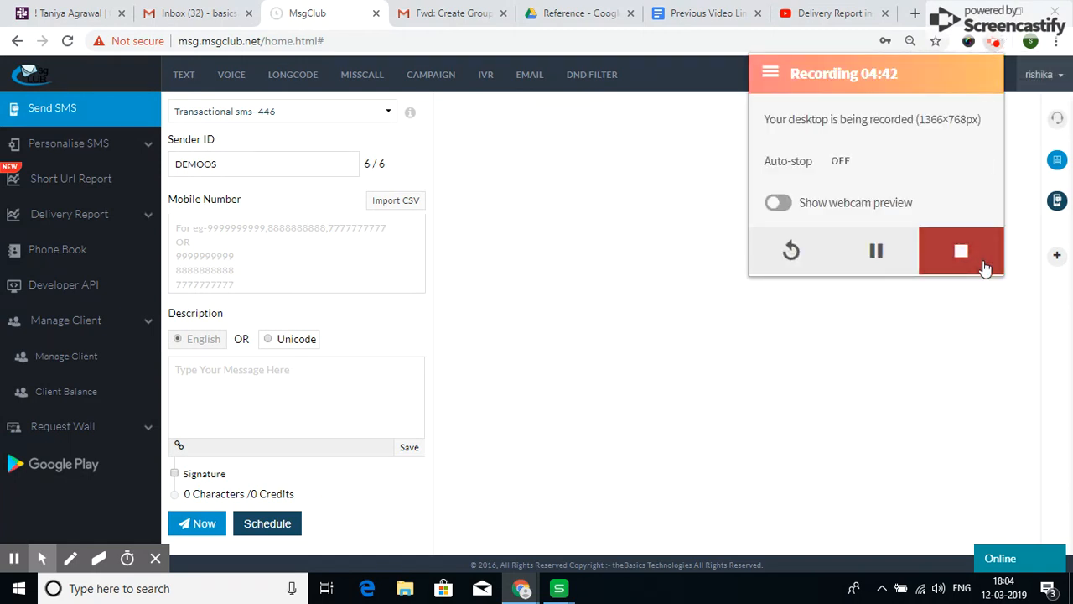